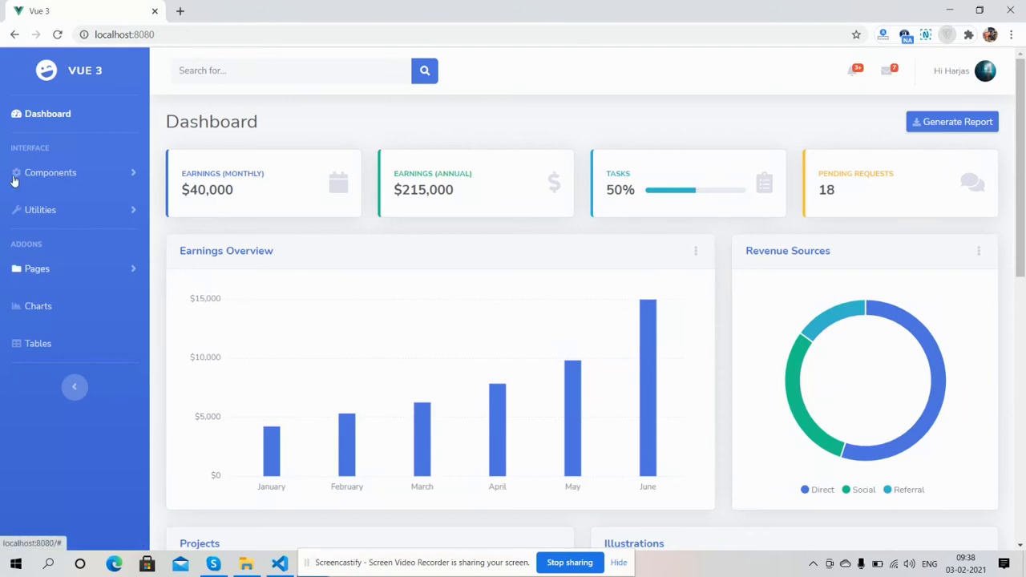
{"action": "mouse_move", "coordinate": [102, 166]}
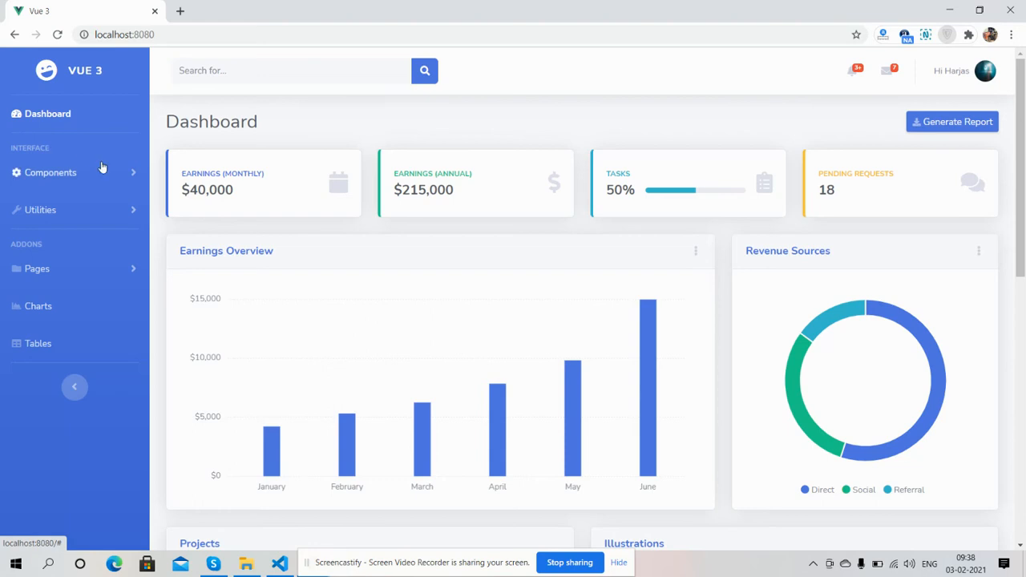
{"action": "mouse_move", "coordinate": [134, 209]}
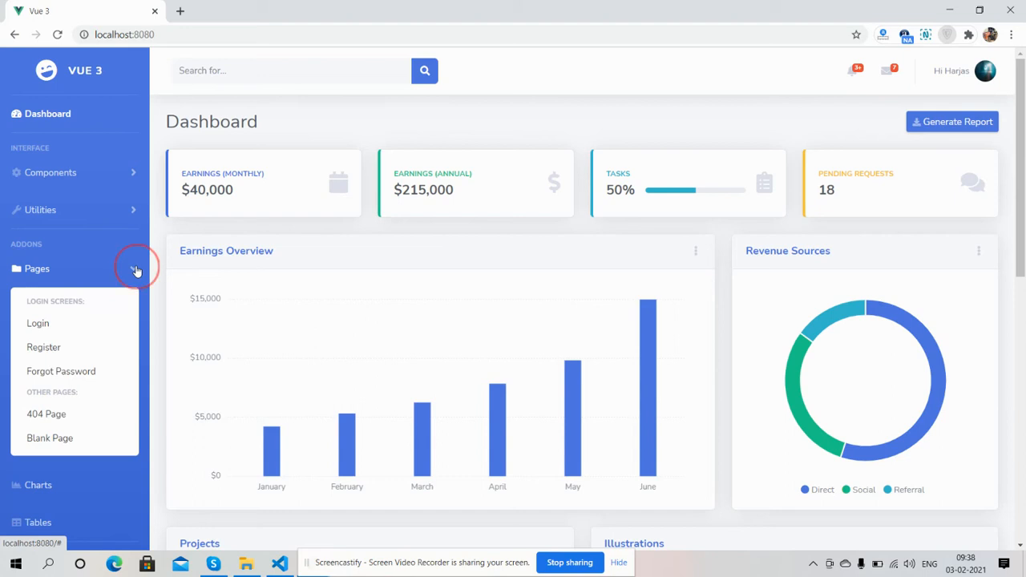
Step: Close the Pages submenu and collapse the sidebar down to icons only
{"action": "left_click", "coordinate": [137, 269]}
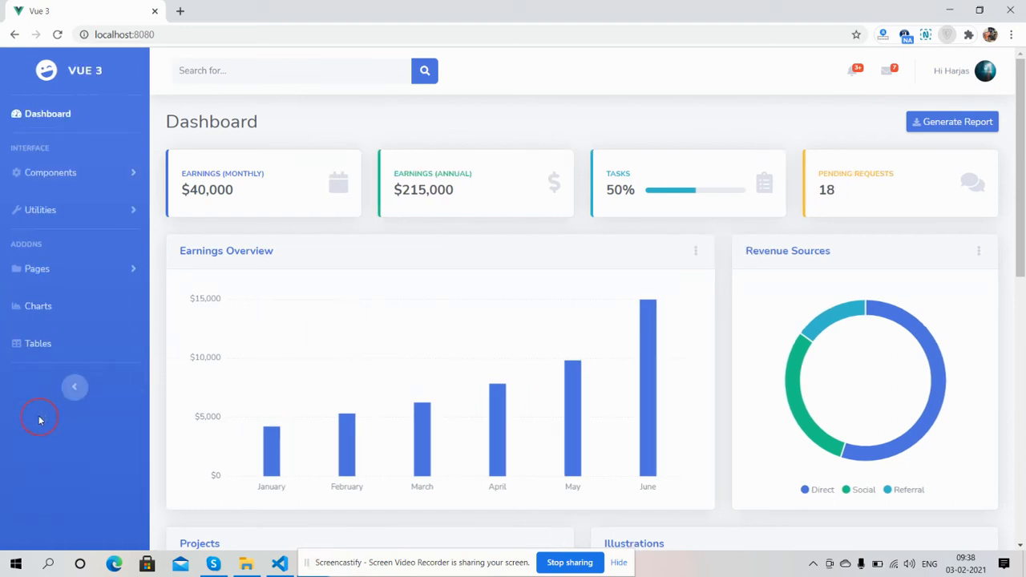
{"action": "left_click", "coordinate": [74, 387]}
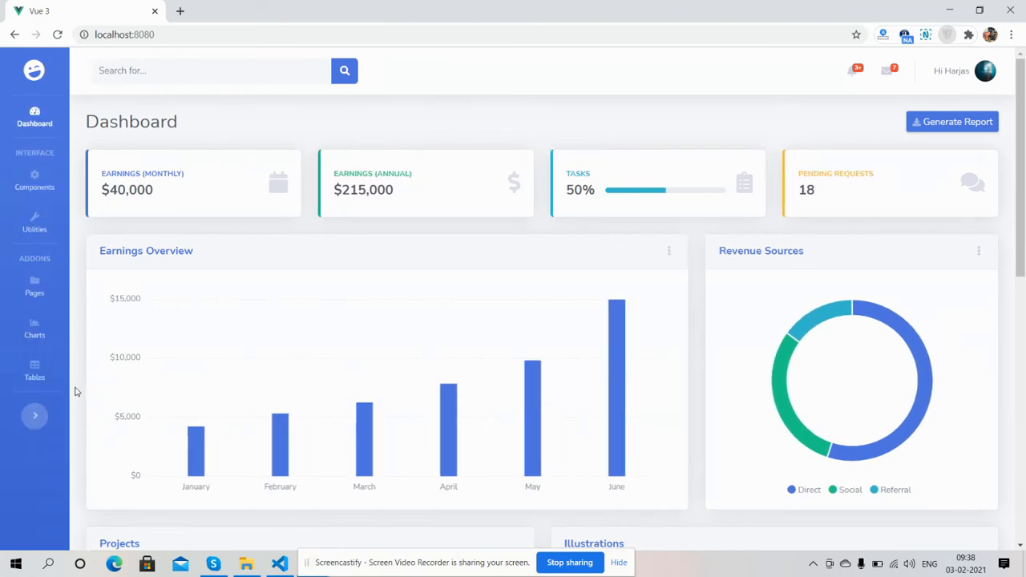
Step: Expand the sidebar, view the notifications list, and dismiss the user account menu
{"action": "left_click", "coordinate": [35, 416]}
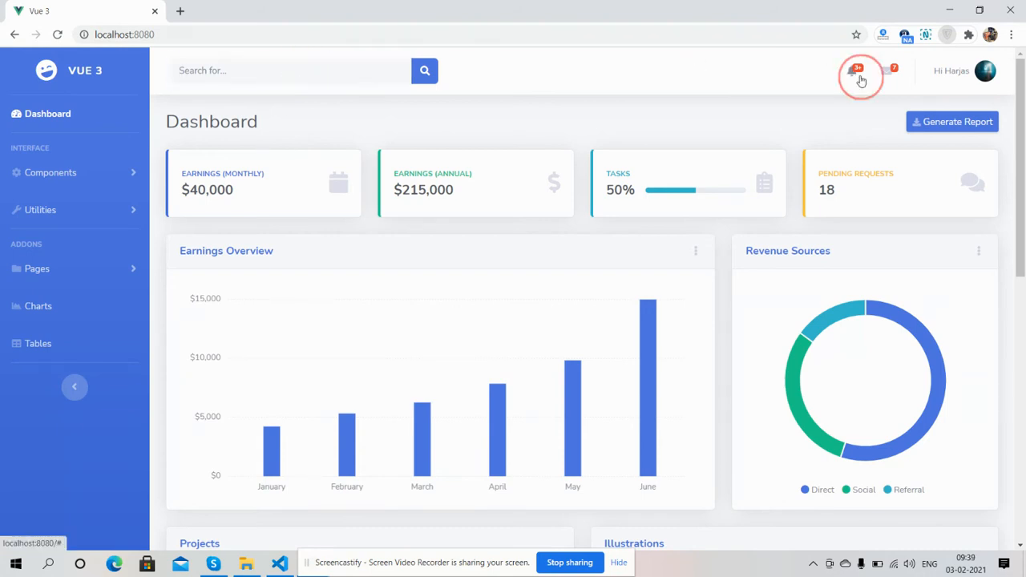
{"action": "left_click", "coordinate": [888, 71]}
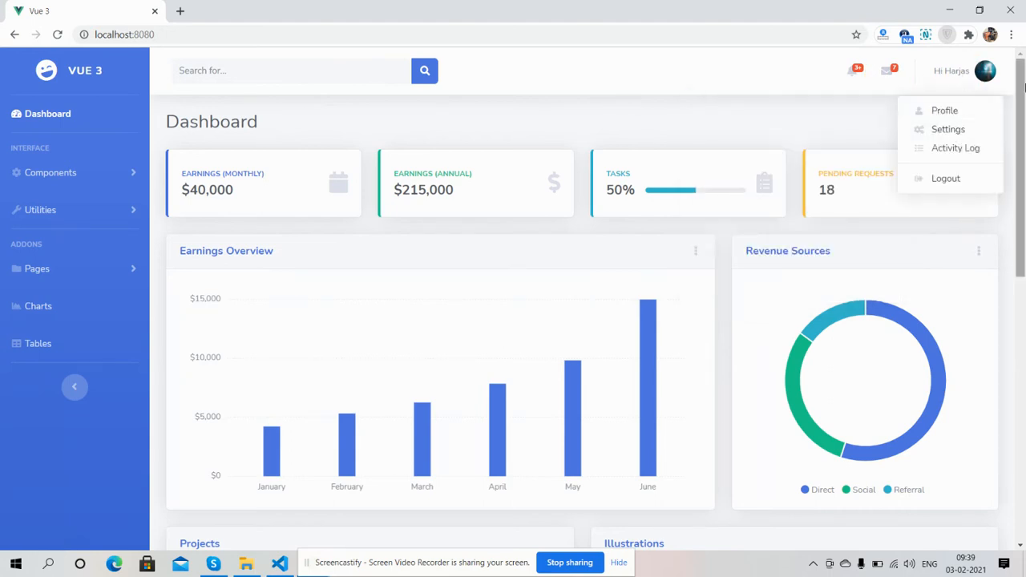
{"action": "left_click", "coordinate": [857, 121]}
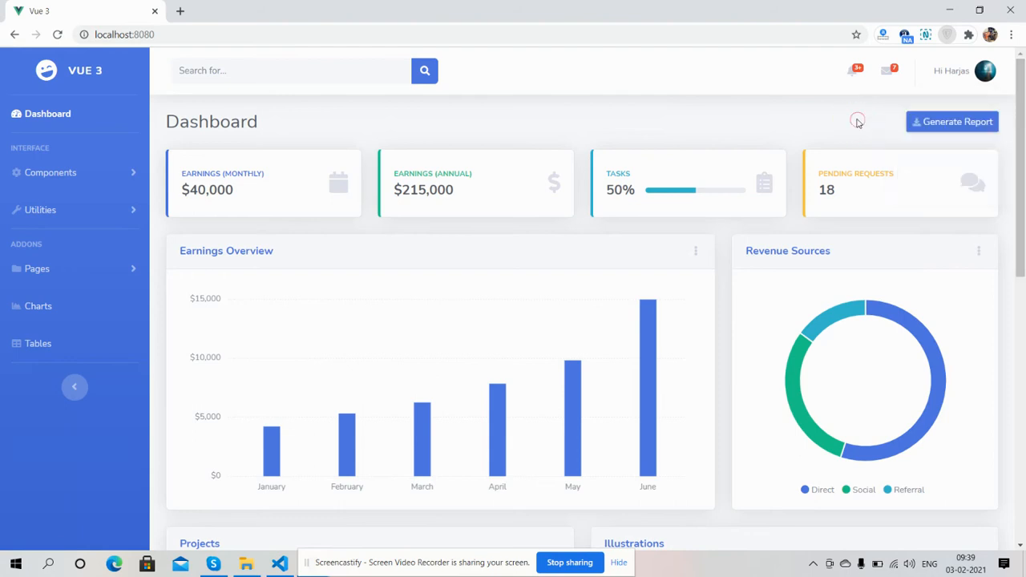
{"action": "mouse_move", "coordinate": [520, 182]}
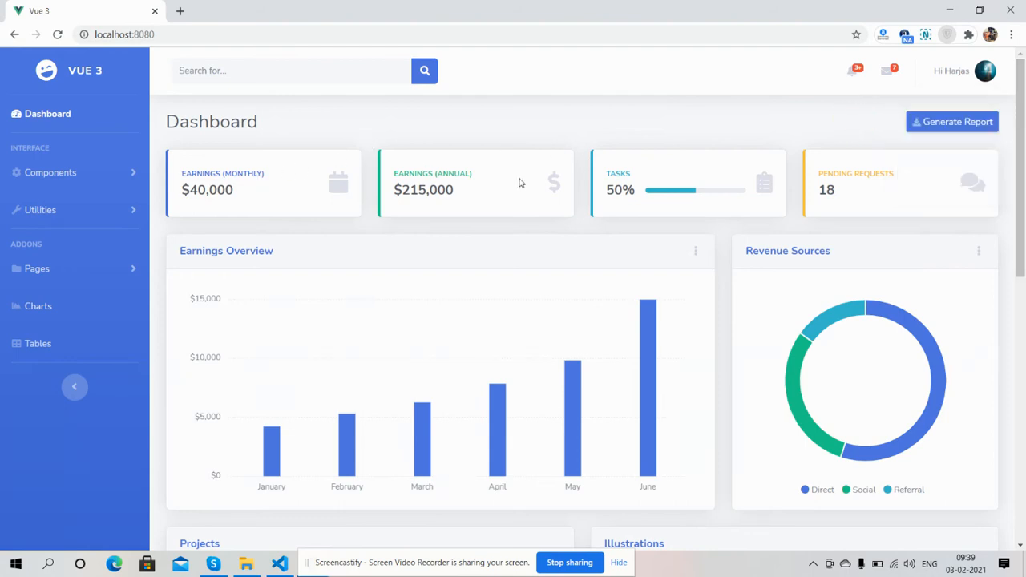
{"action": "mouse_move", "coordinate": [869, 171]}
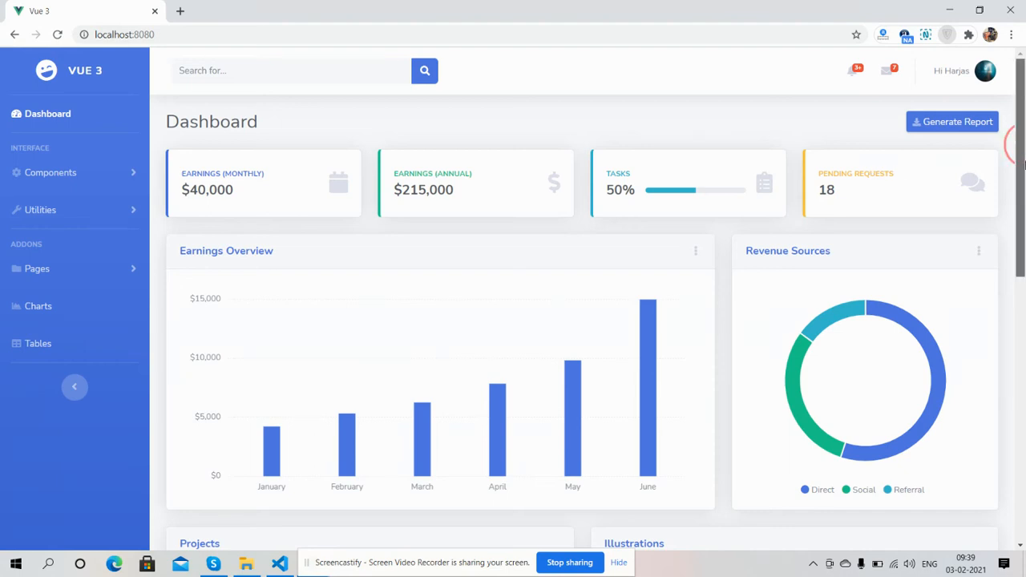
{"action": "scroll", "scroll_direction": "down", "scroll_amount": 3}
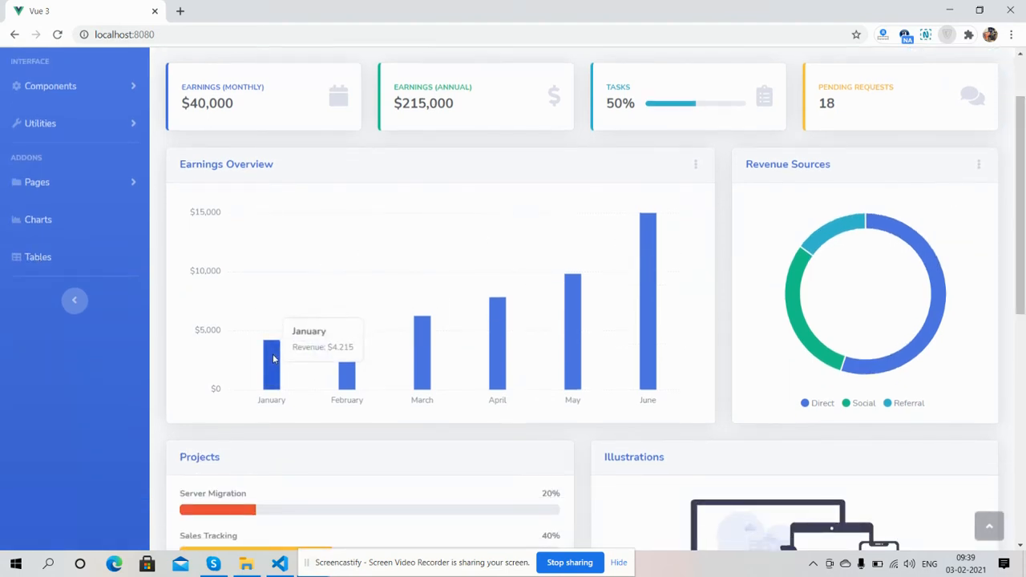
{"action": "mouse_move", "coordinate": [404, 370]}
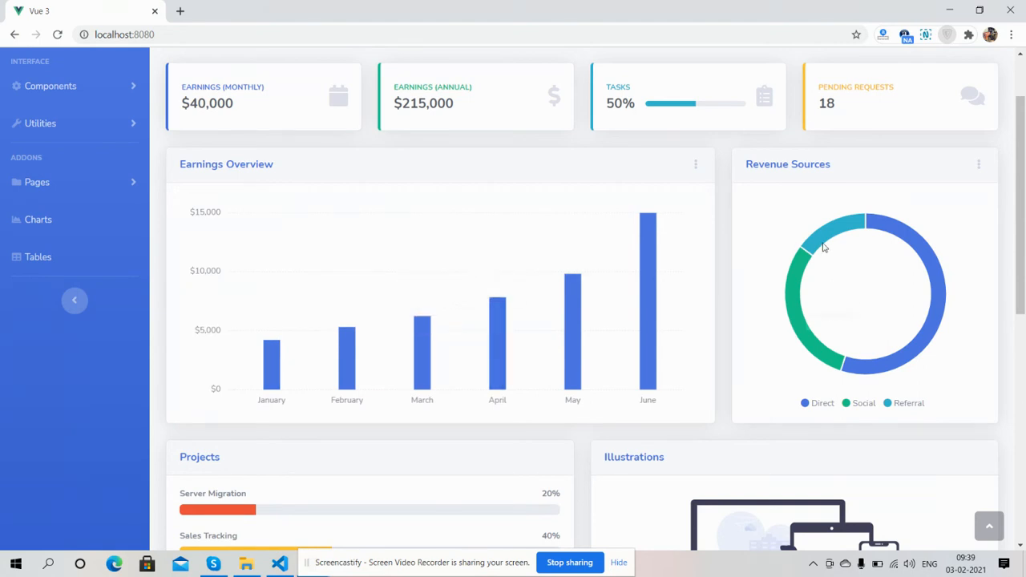
{"action": "scroll", "scroll_direction": "down", "scroll_amount": 3}
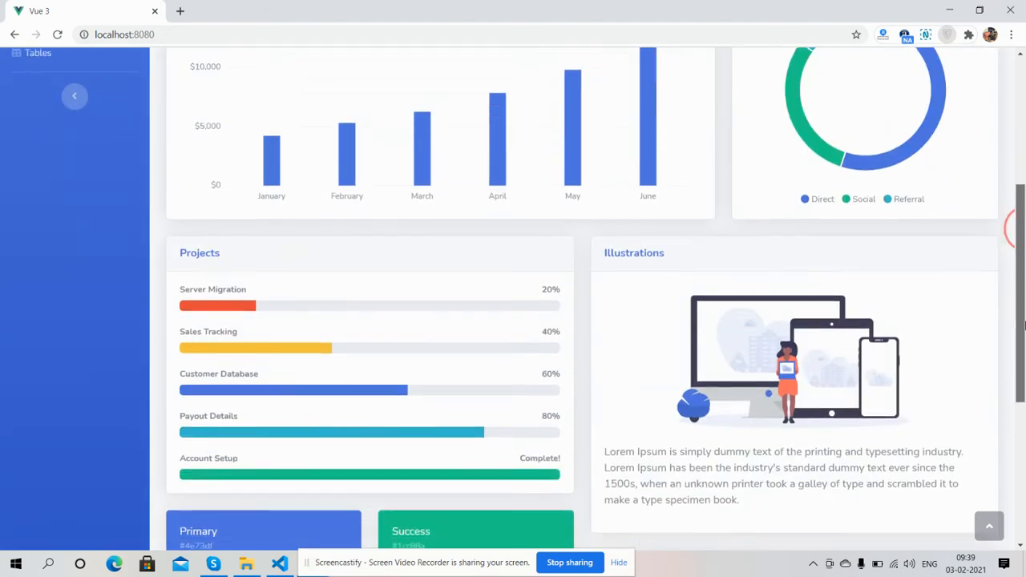
{"action": "scroll", "scroll_direction": "down", "scroll_amount": 3}
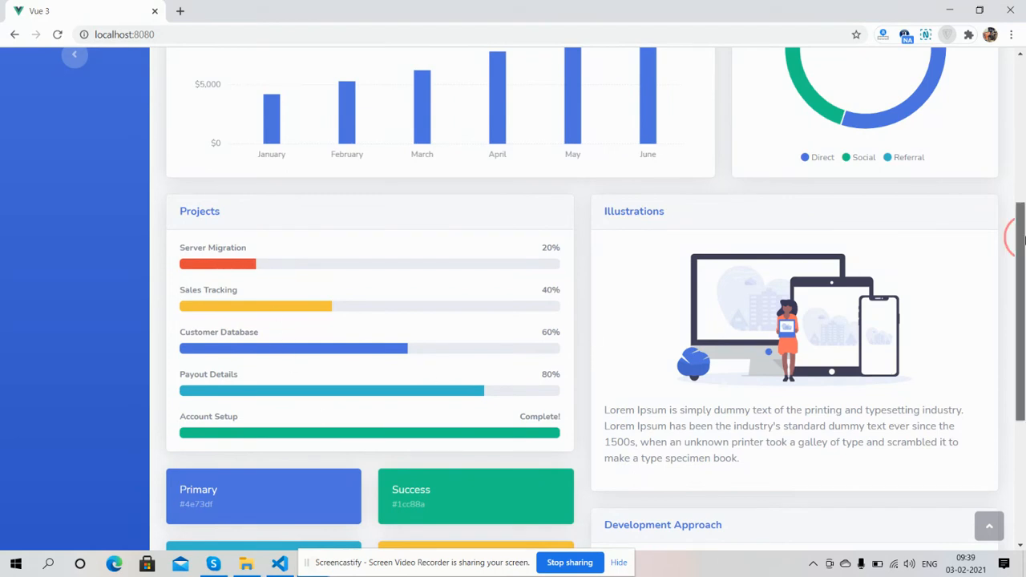
{"action": "scroll", "scroll_direction": "down", "scroll_amount": 3}
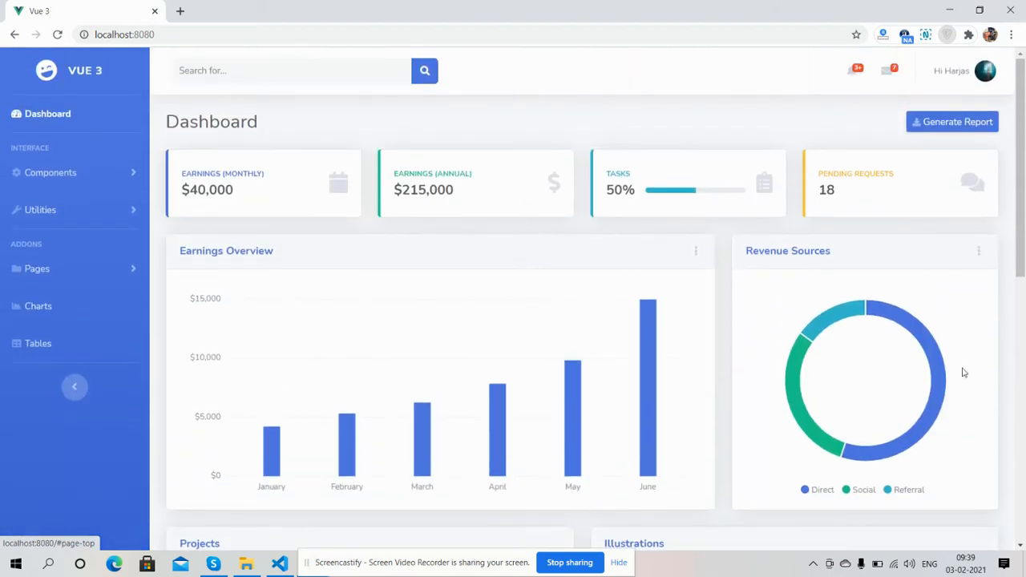
{"action": "mouse_move", "coordinate": [829, 125]}
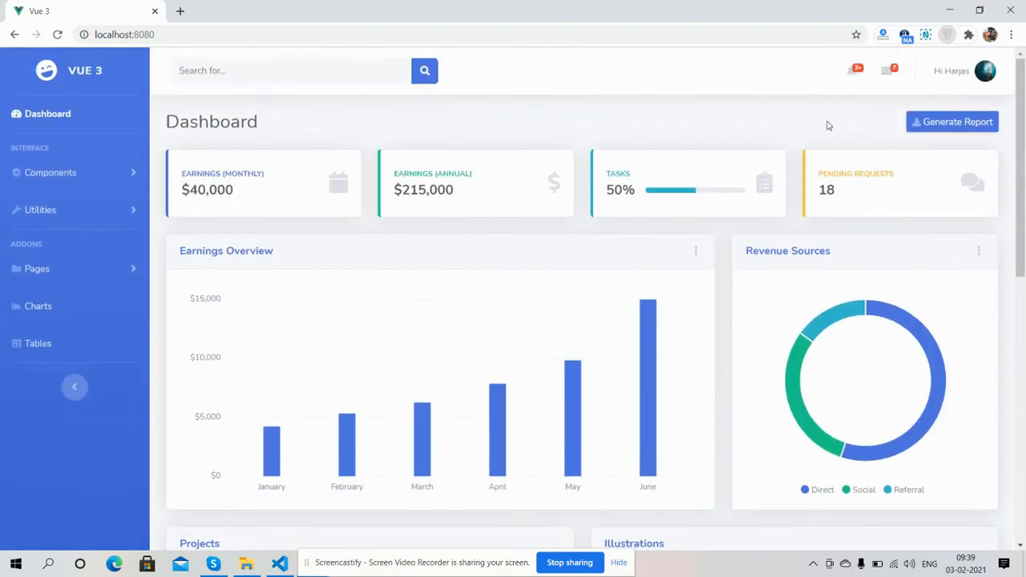
Step: Open DevTools with F12 and preview the dashboard in iPhone X device mode
{"action": "right_click", "coordinate": [829, 126]}
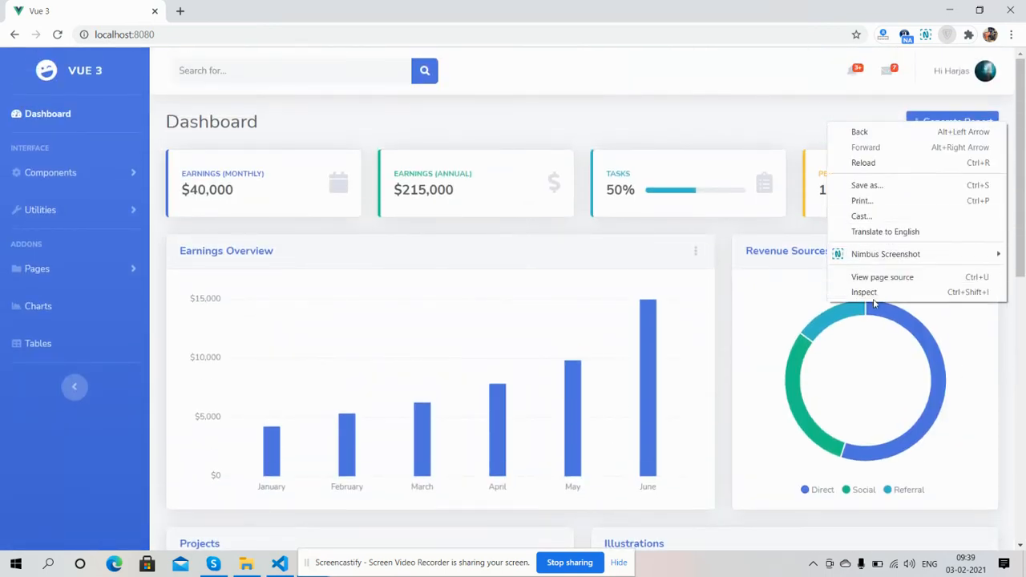
{"action": "left_click", "coordinate": [849, 115]}
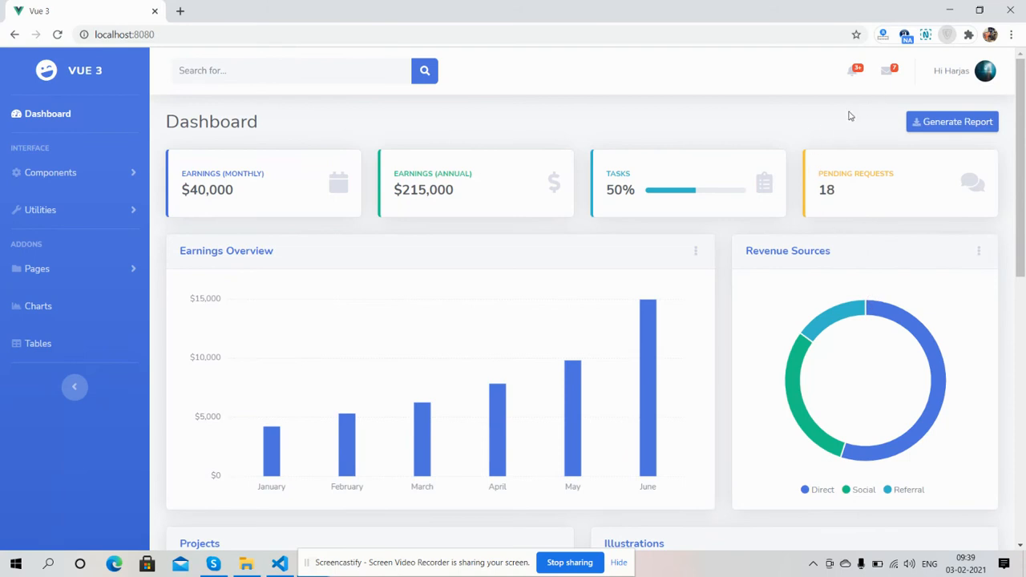
{"action": "mouse_move", "coordinate": [890, 286]}
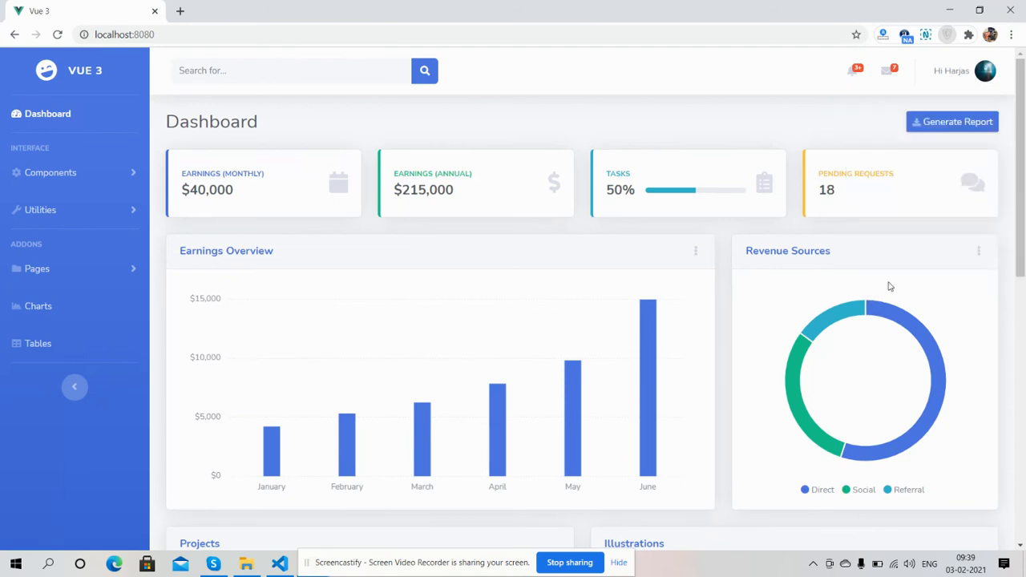
{"action": "key", "text": "F12"}
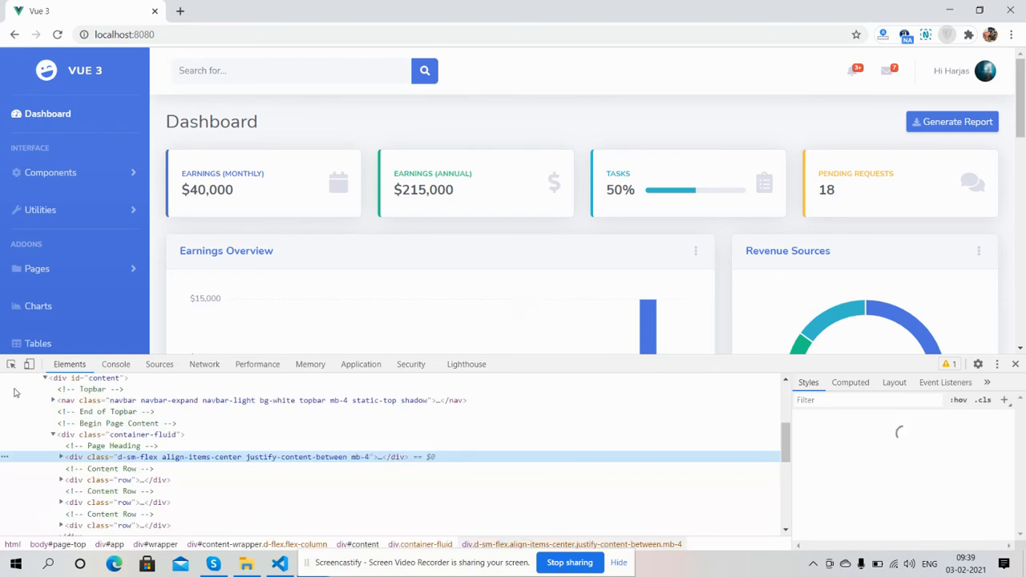
{"action": "left_click", "coordinate": [29, 363]}
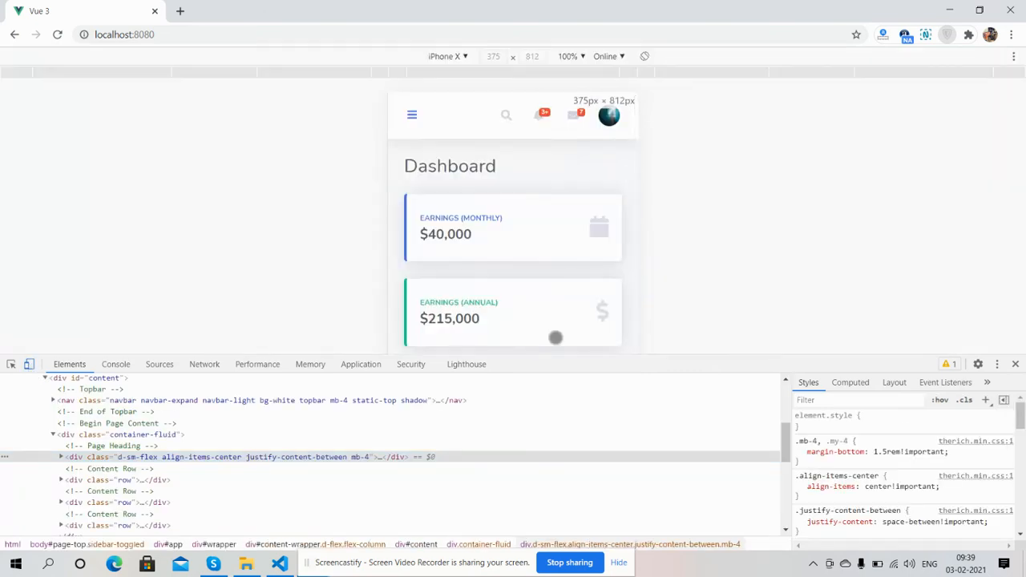
{"action": "left_click", "coordinate": [997, 364]}
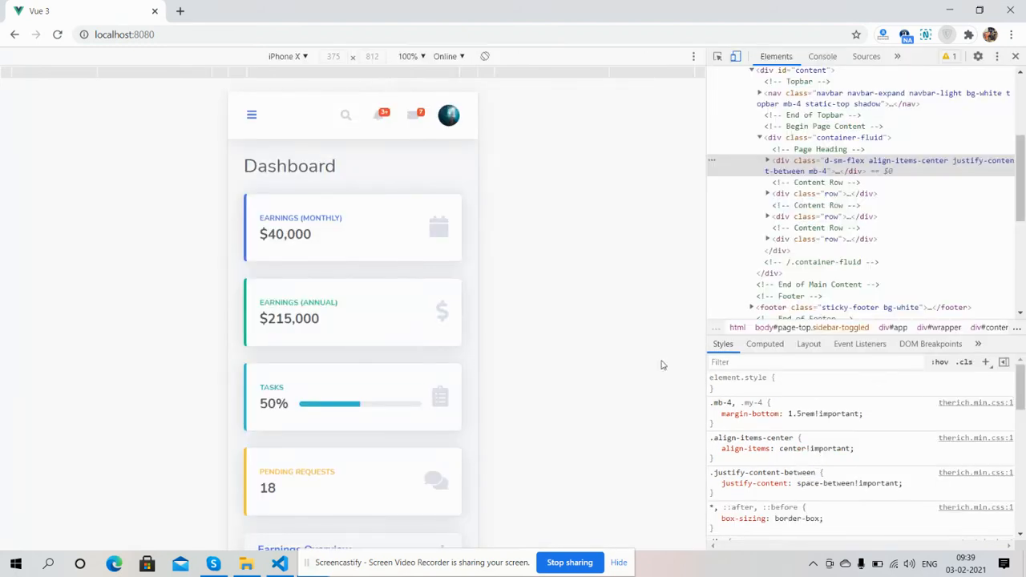
{"action": "scroll", "scroll_direction": "down", "scroll_amount": 3}
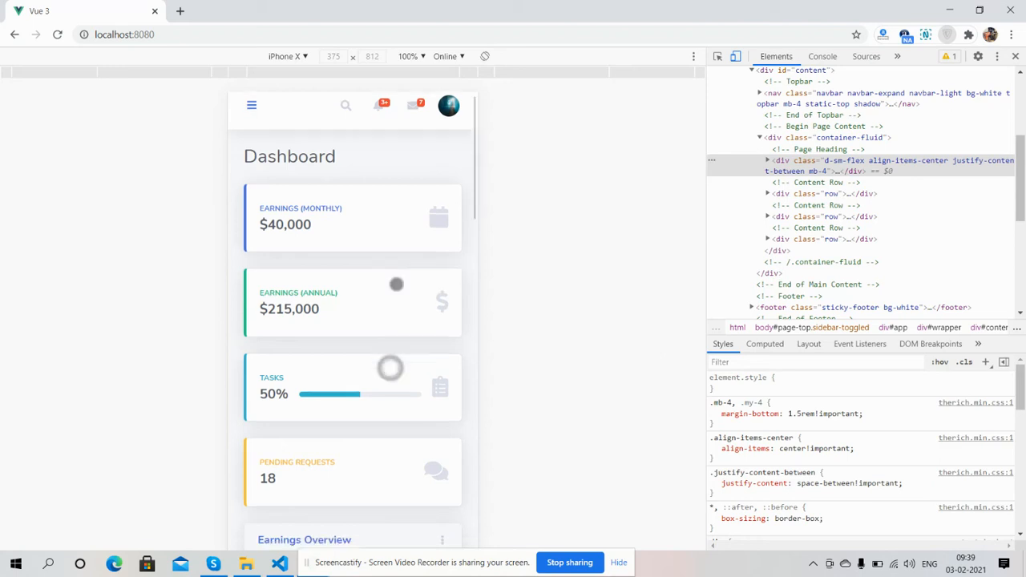
{"action": "scroll", "scroll_direction": "down", "scroll_amount": 3}
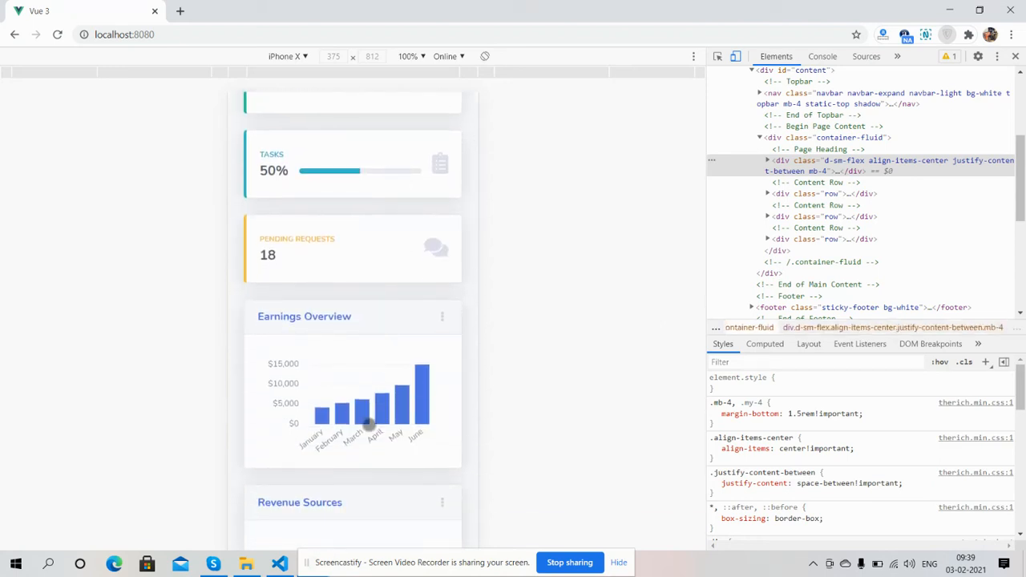
{"action": "scroll", "scroll_direction": "down", "scroll_amount": 3}
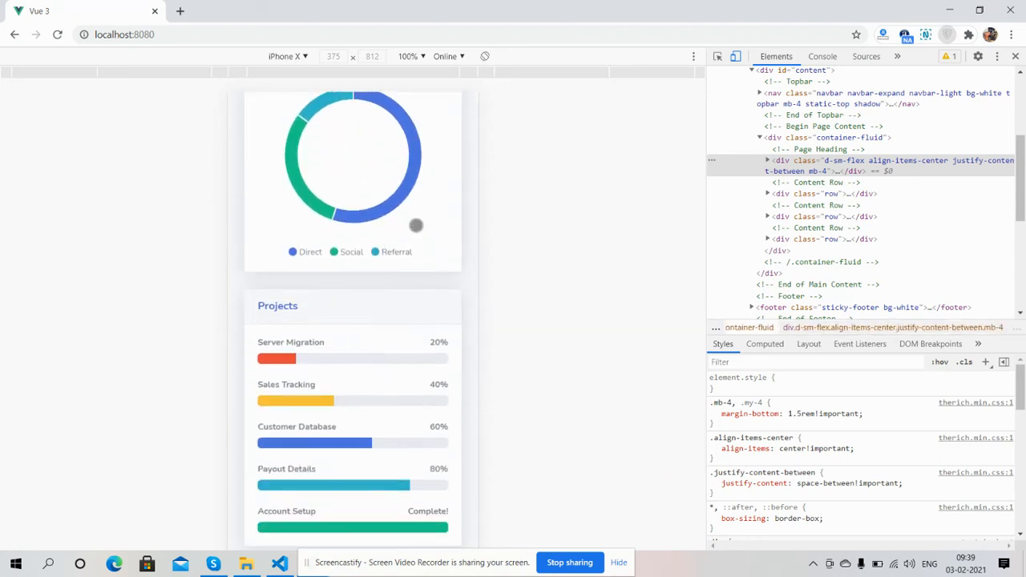
{"action": "scroll", "scroll_direction": "down", "scroll_amount": 3}
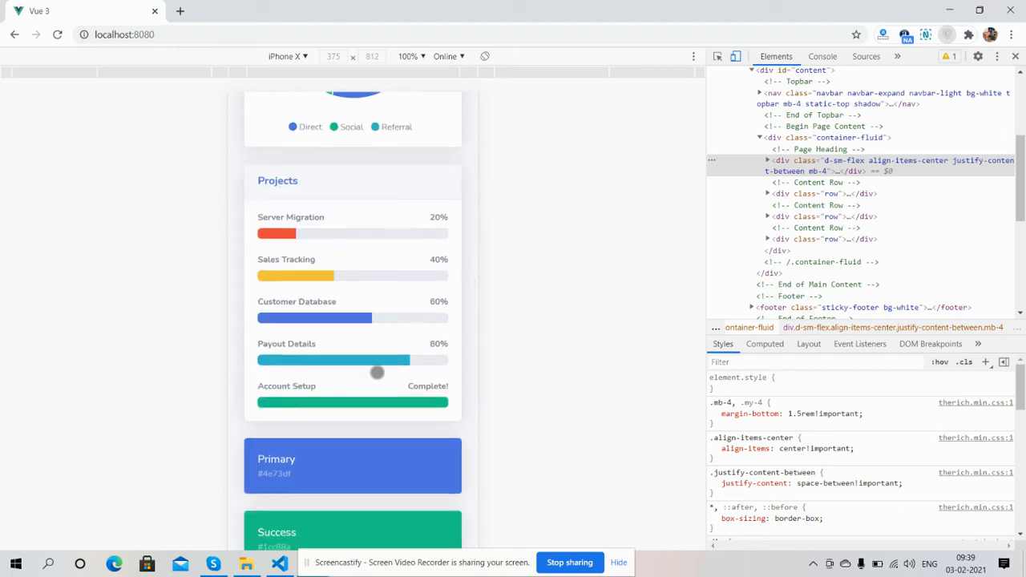
{"action": "scroll", "scroll_direction": "down", "scroll_amount": 3}
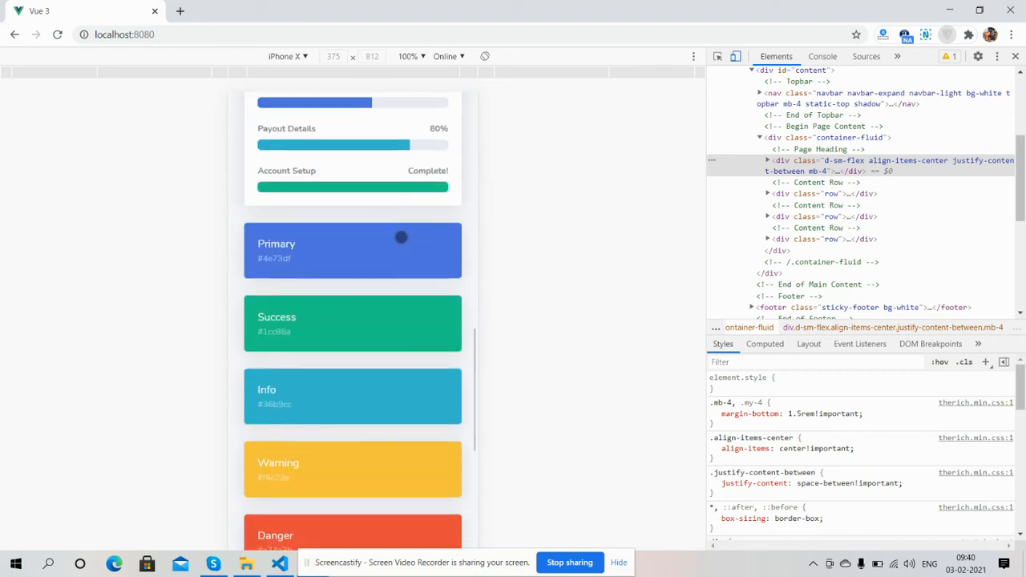
{"action": "scroll", "scroll_direction": "down", "scroll_amount": 3}
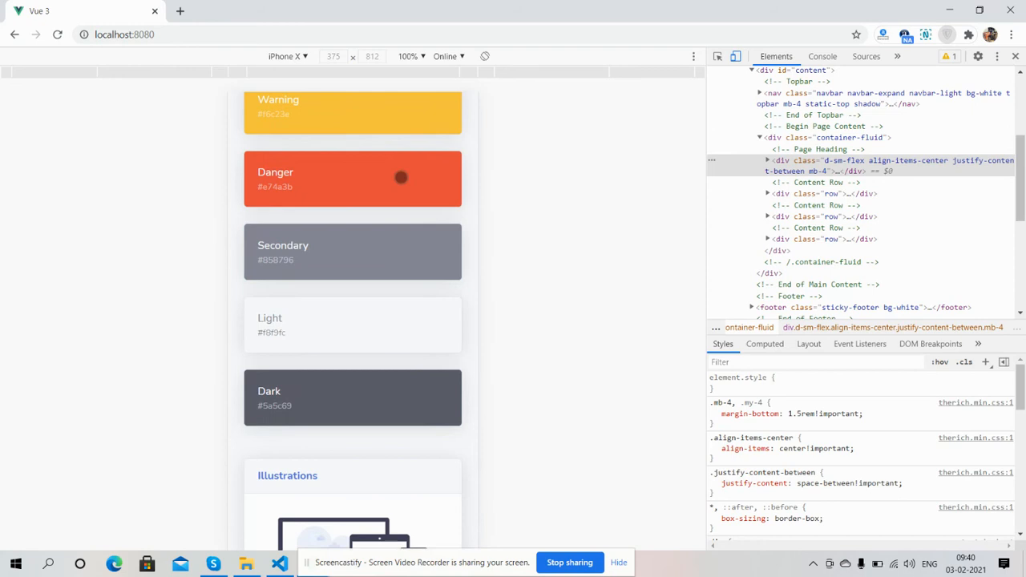
{"action": "scroll", "scroll_direction": "down", "scroll_amount": 3}
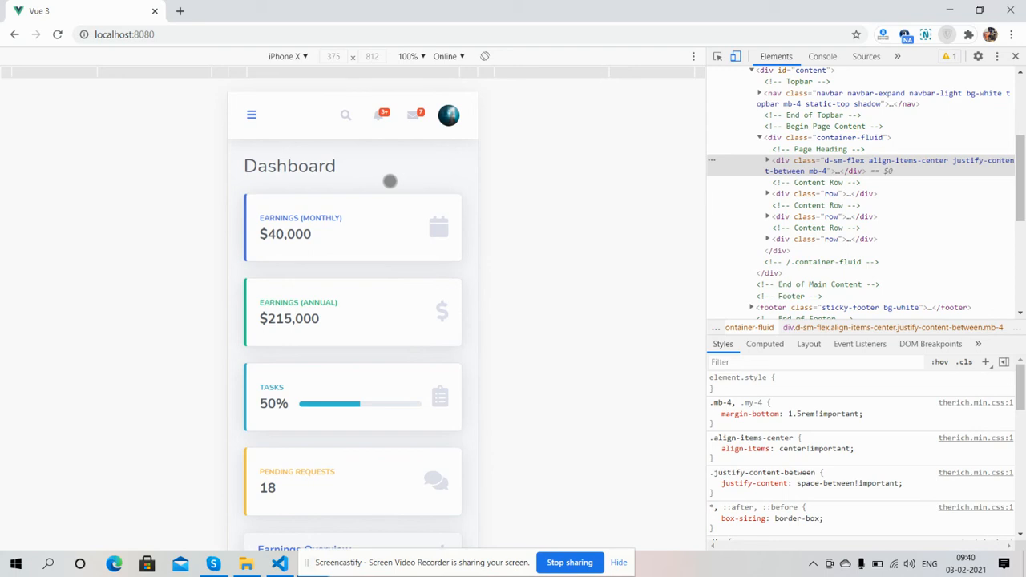
{"action": "left_click", "coordinate": [251, 115]}
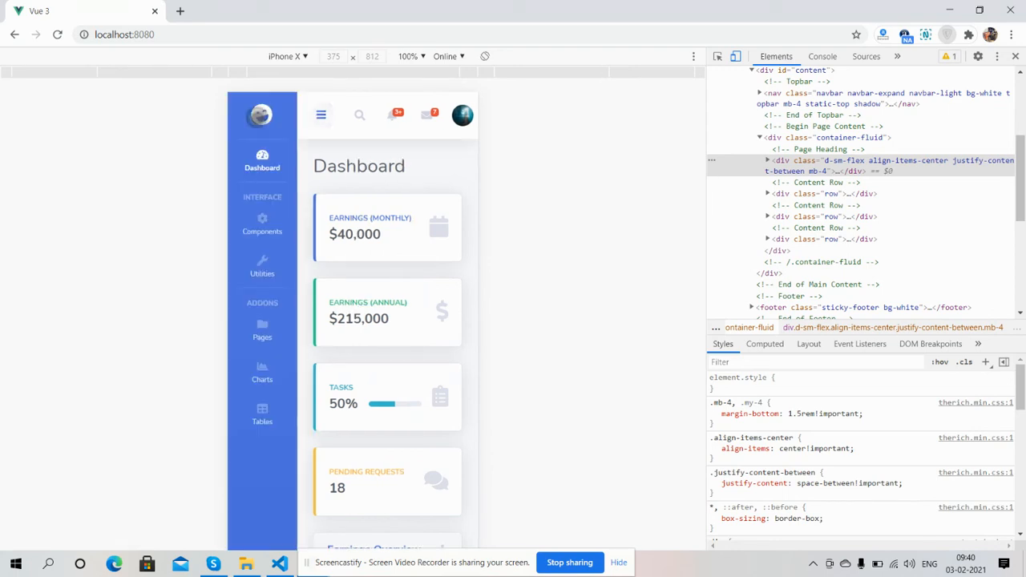
{"action": "left_click", "coordinate": [321, 115]}
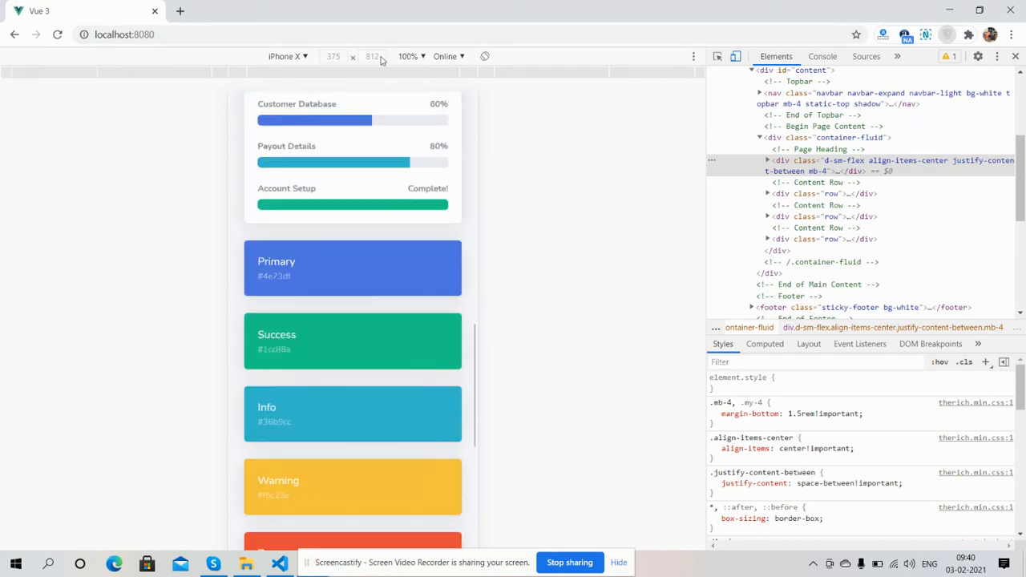
{"action": "scroll", "scroll_direction": "down", "scroll_amount": 3}
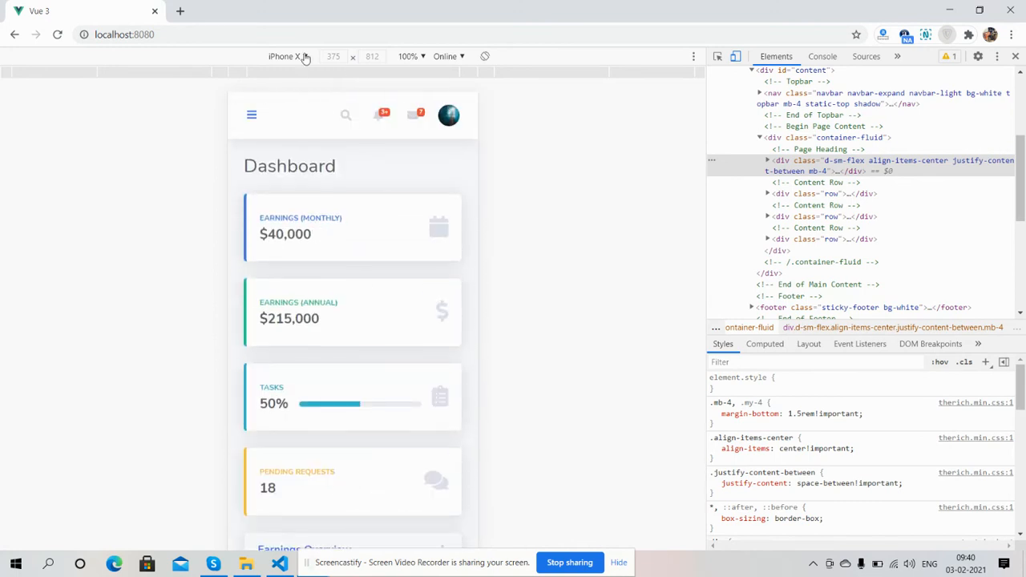
Step: Switch the device preview to iPad Pro at 100% scale
{"action": "left_click", "coordinate": [286, 56]}
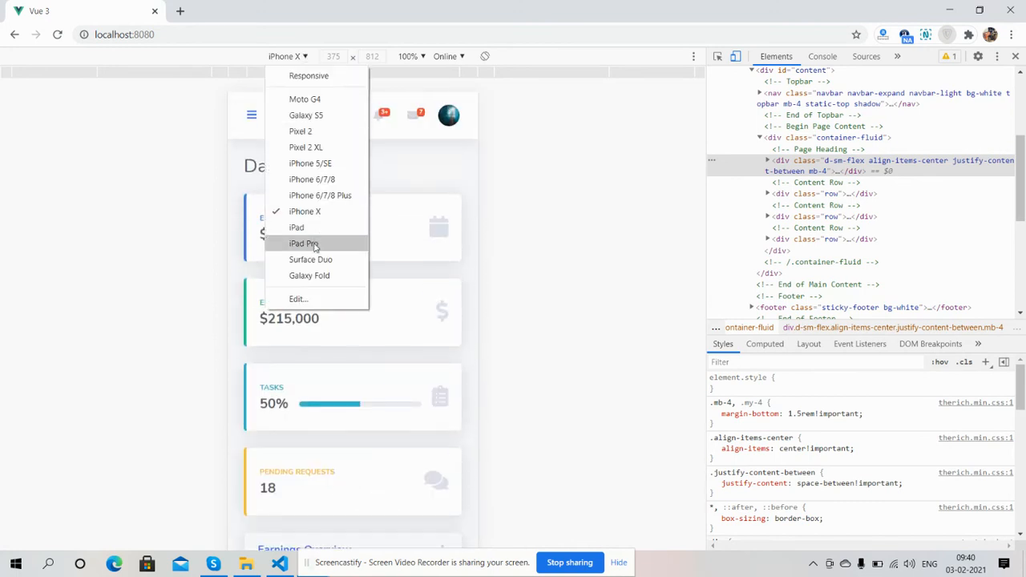
{"action": "left_click", "coordinate": [304, 243]}
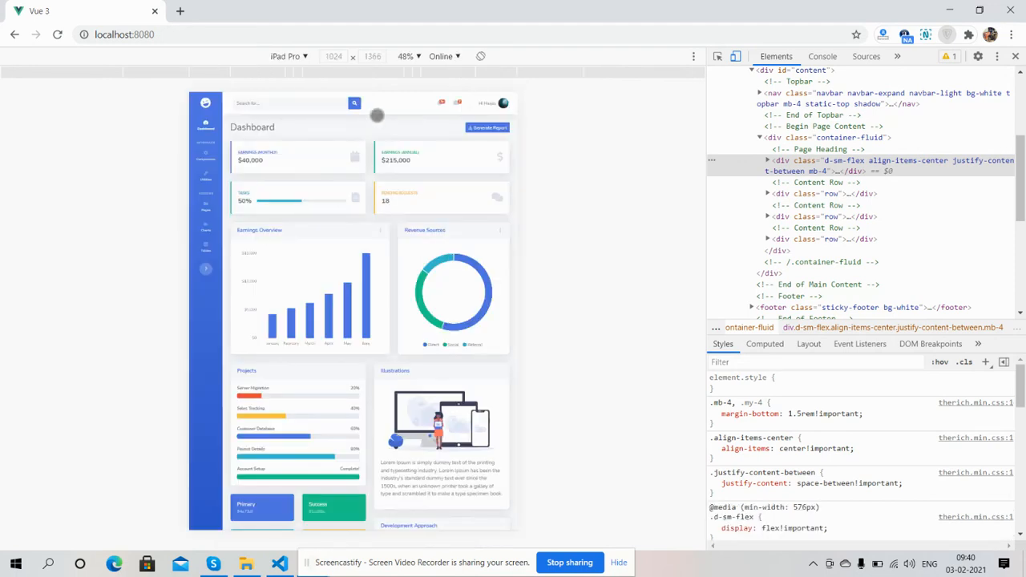
{"action": "left_click", "coordinate": [407, 56]}
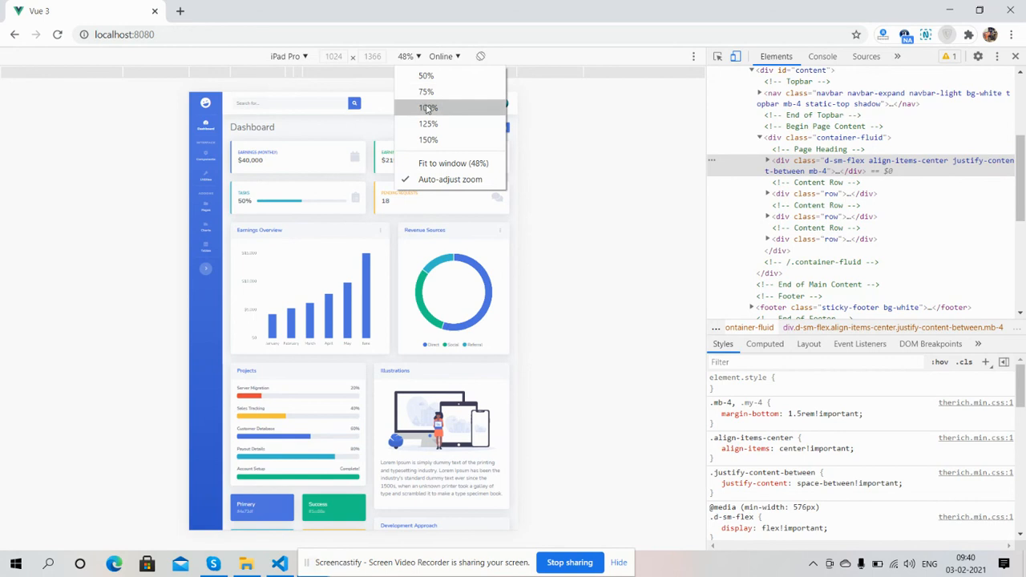
{"action": "left_click", "coordinate": [428, 107]}
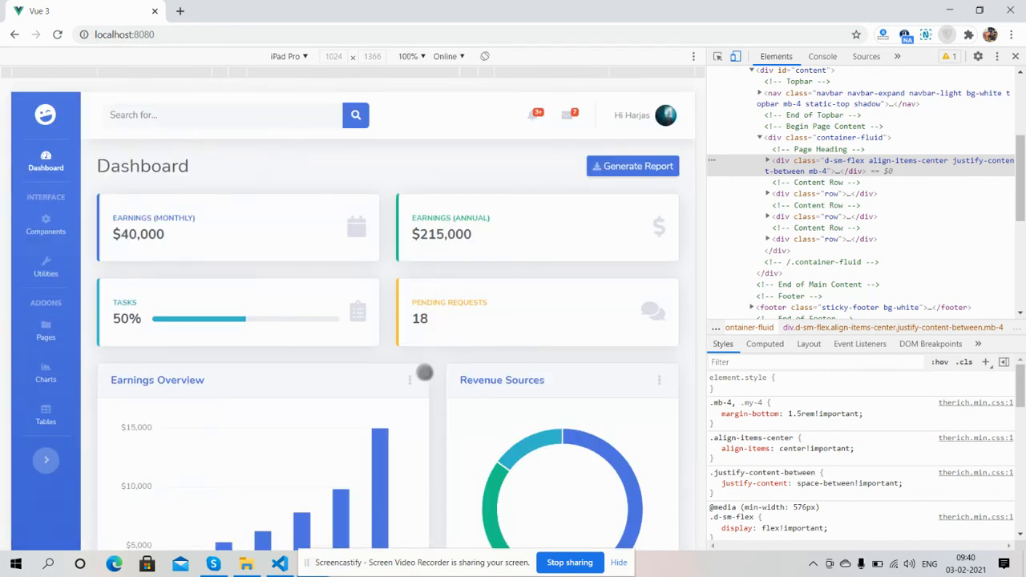
{"action": "left_click", "coordinate": [46, 459]}
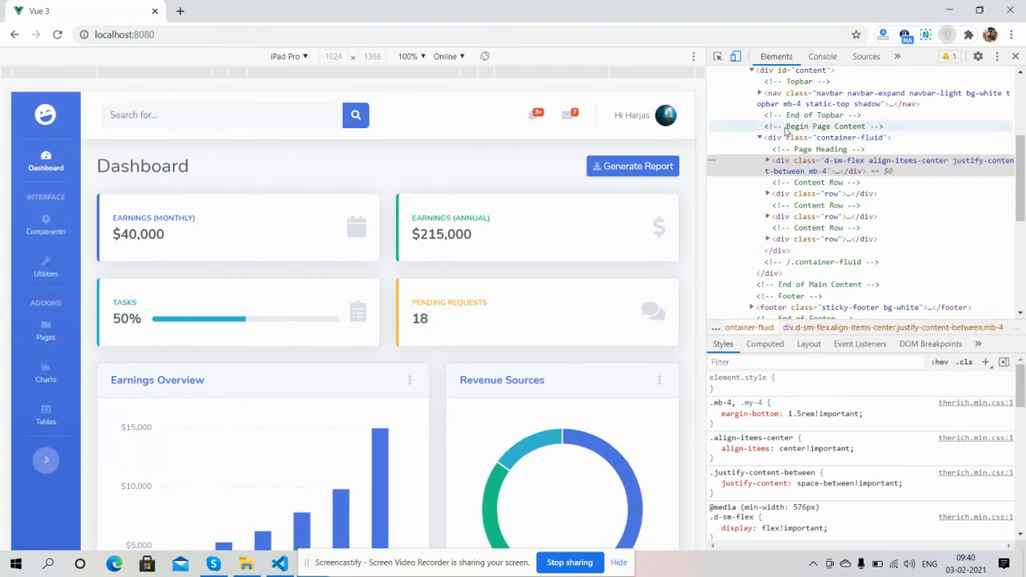
{"action": "mouse_move", "coordinate": [1015, 62]}
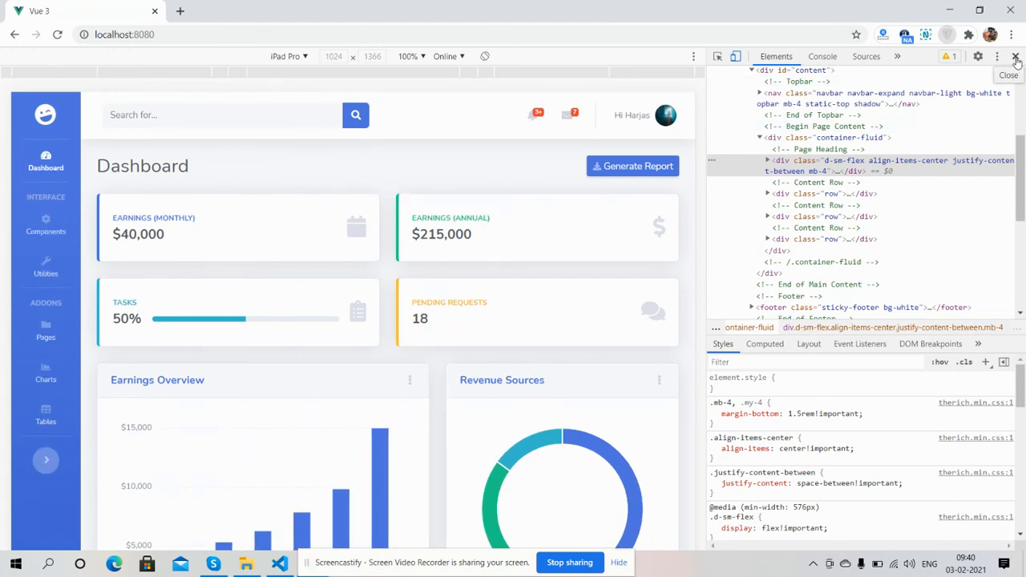
Step: Close DevTools and expand the desktop sidebar to show section names
{"action": "left_click", "coordinate": [1016, 57]}
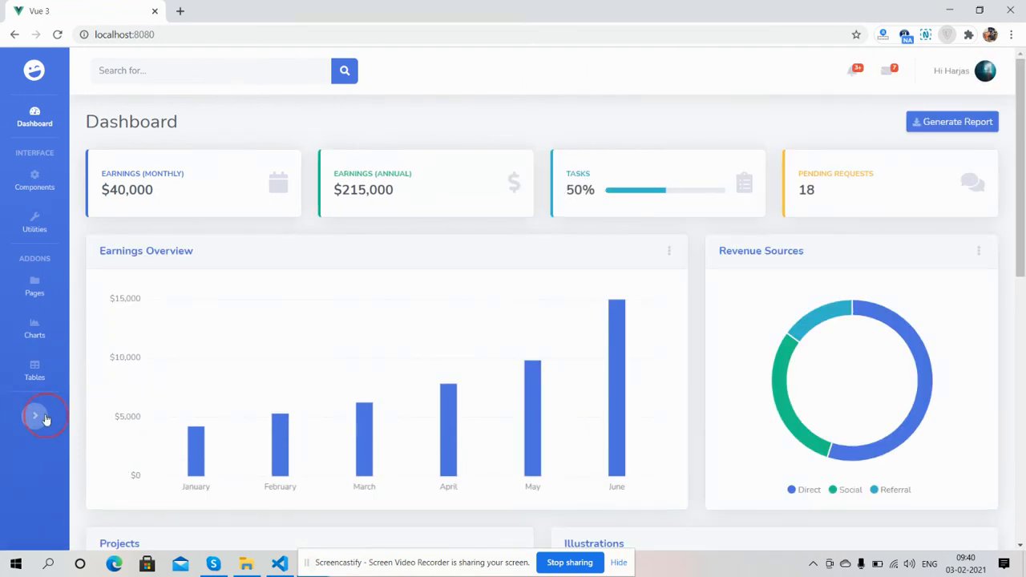
{"action": "left_click", "coordinate": [35, 415]}
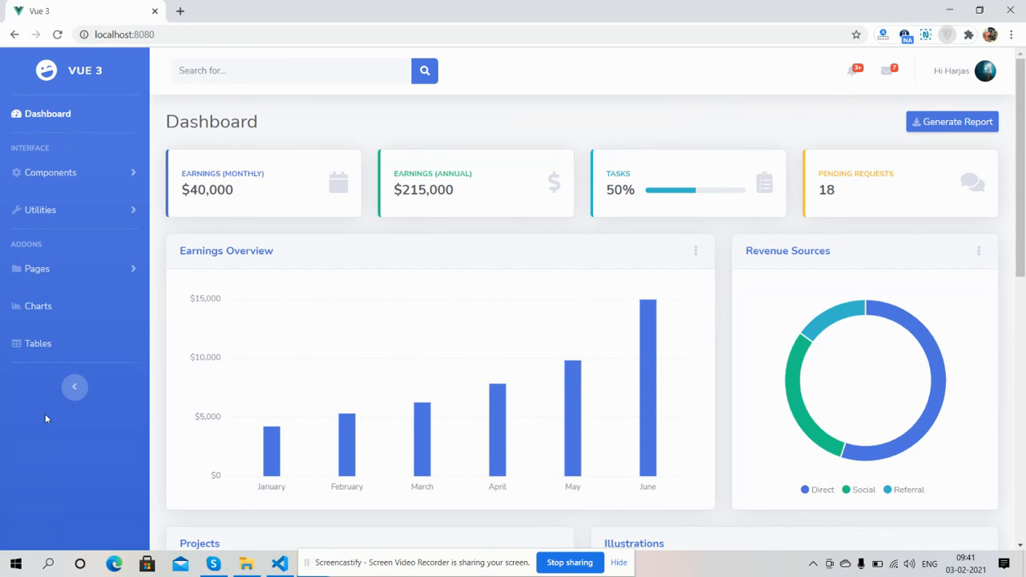
{"action": "mouse_move", "coordinate": [226, 417]}
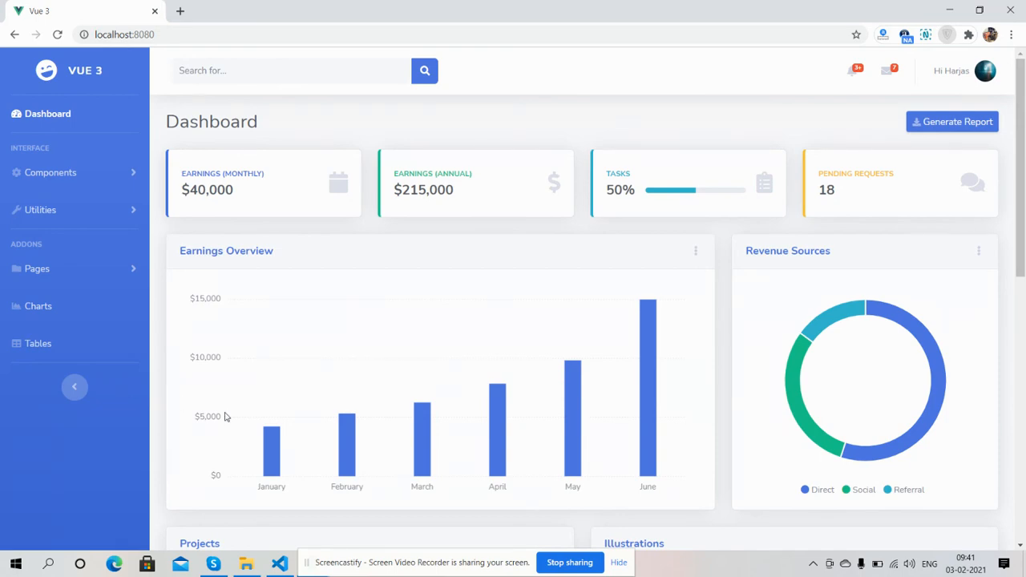